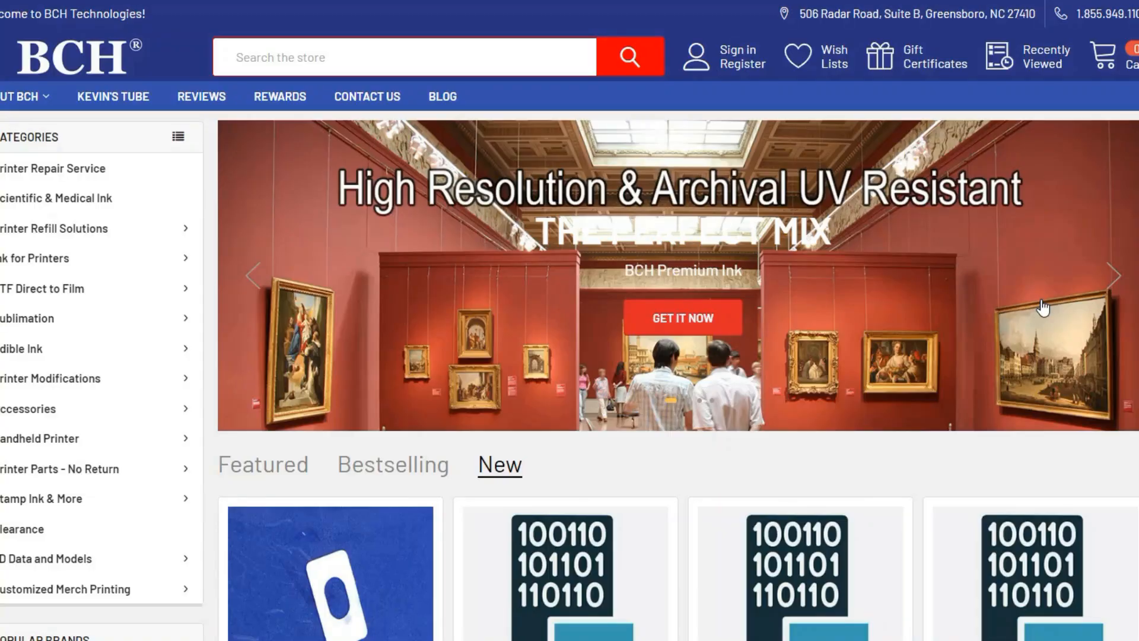
# - Search the BCH Technologies store for 'et-8550' to list matching Epson parts
pyautogui.click(324, 57)
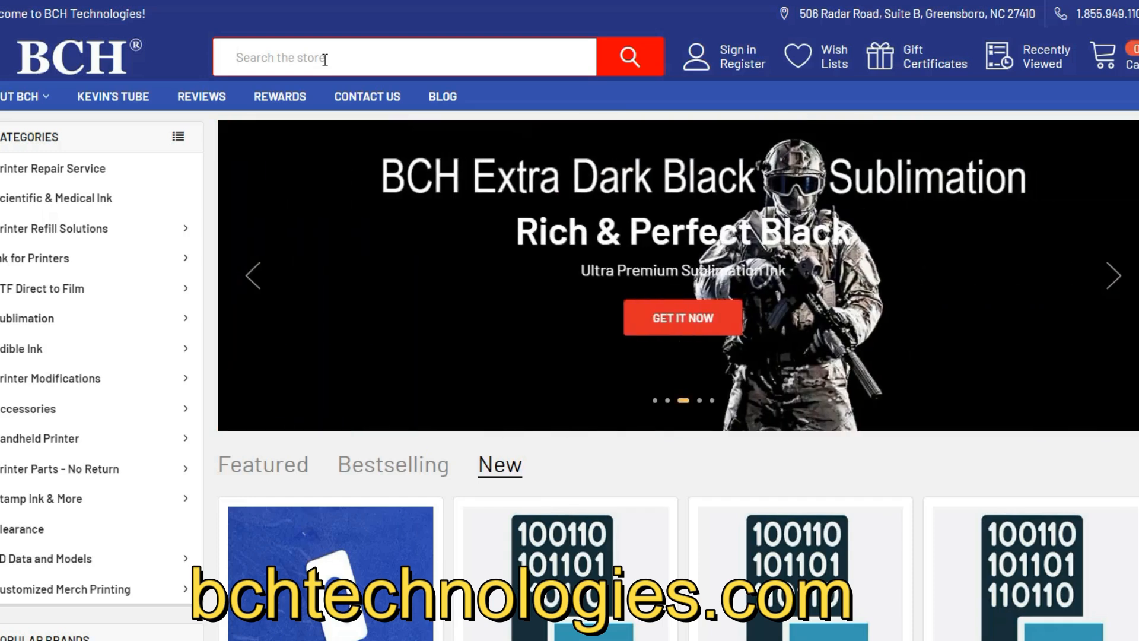
pyautogui.write('et-8550')
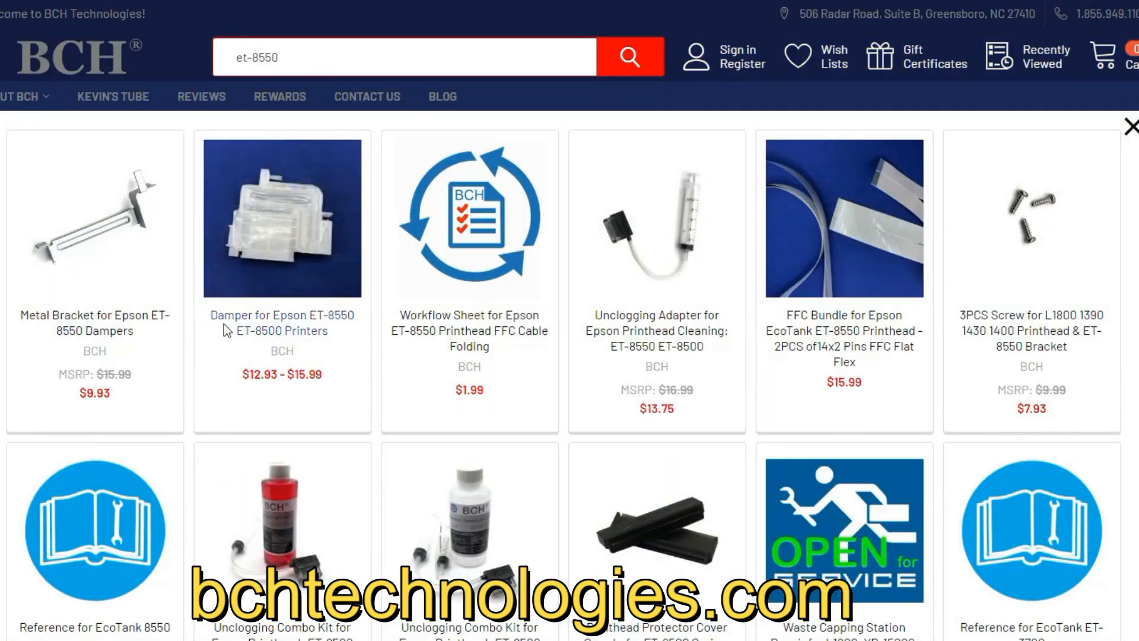
pyautogui.moveTo(886, 304)
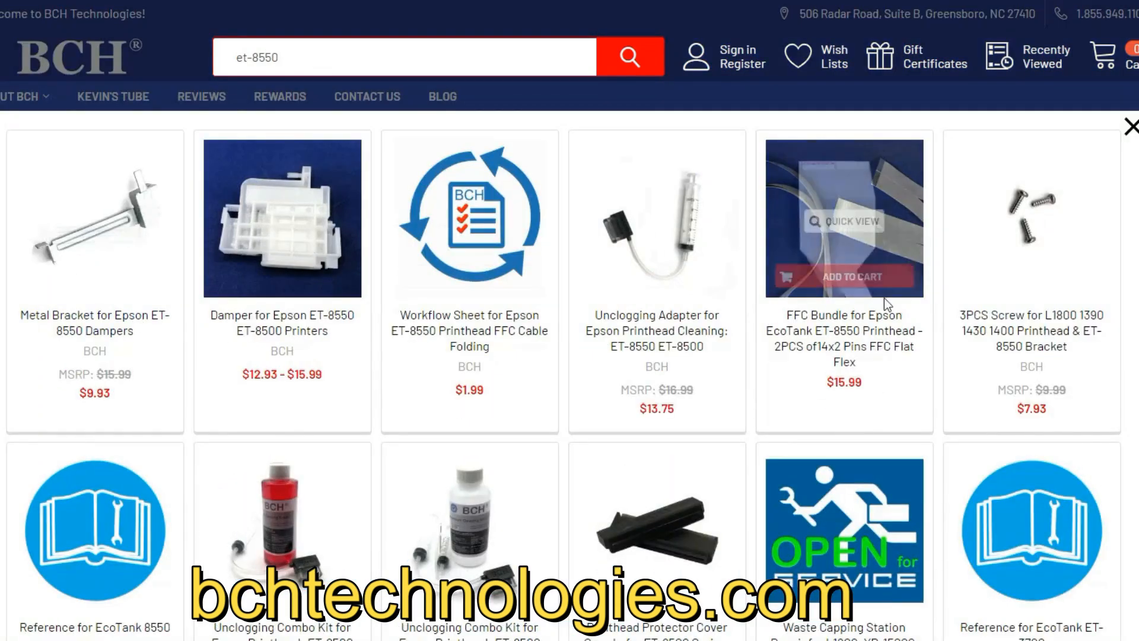
pyautogui.moveTo(1052, 352)
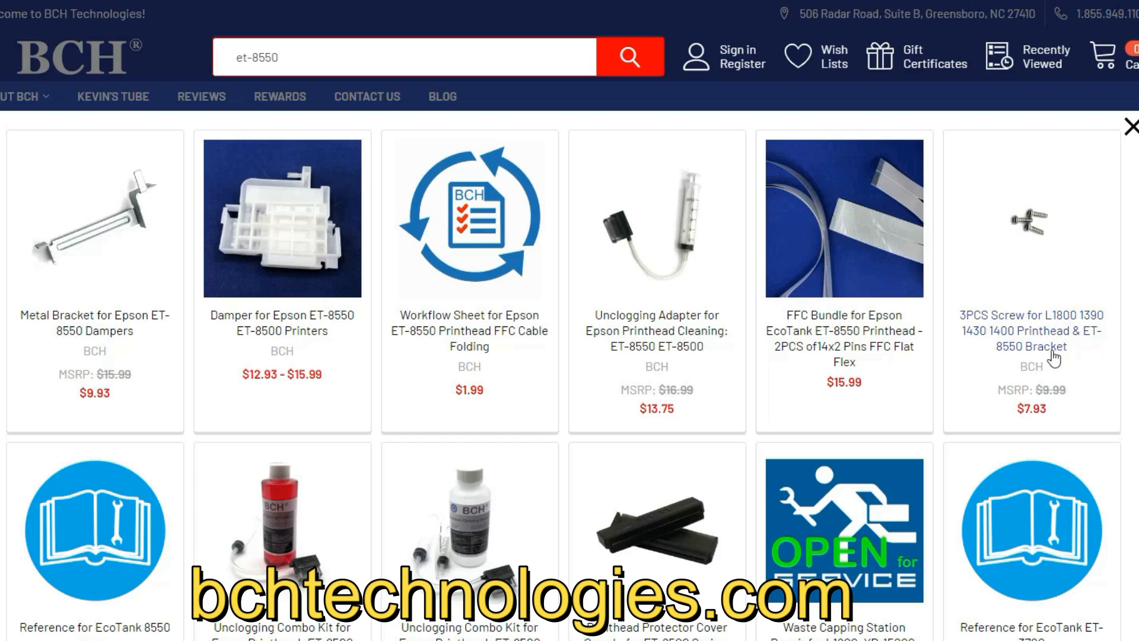
pyautogui.moveTo(1054, 355)
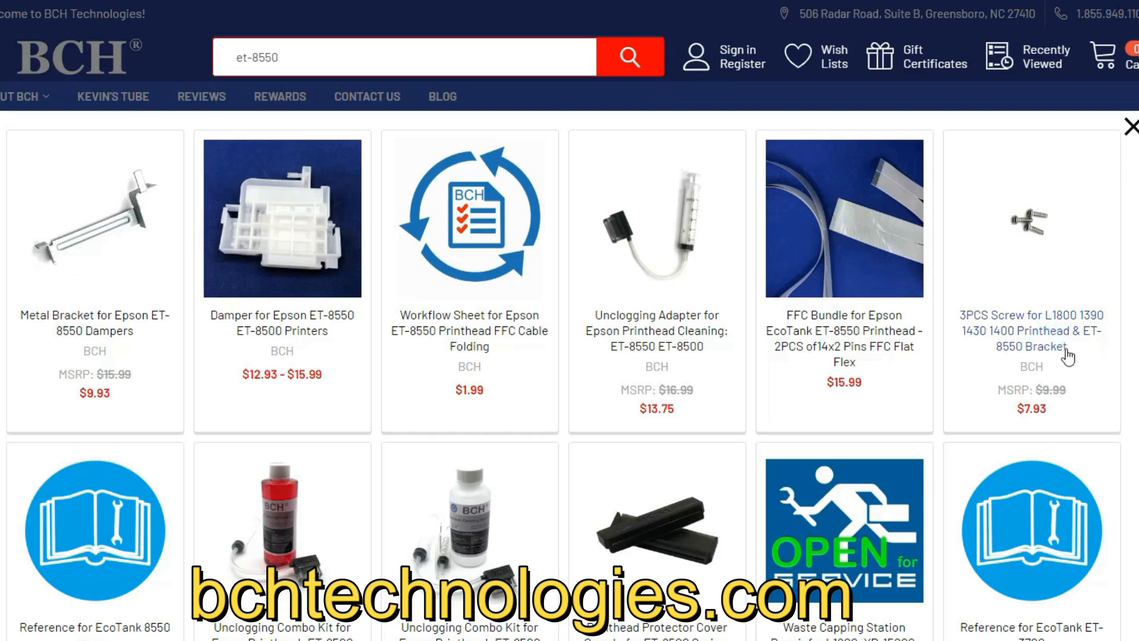